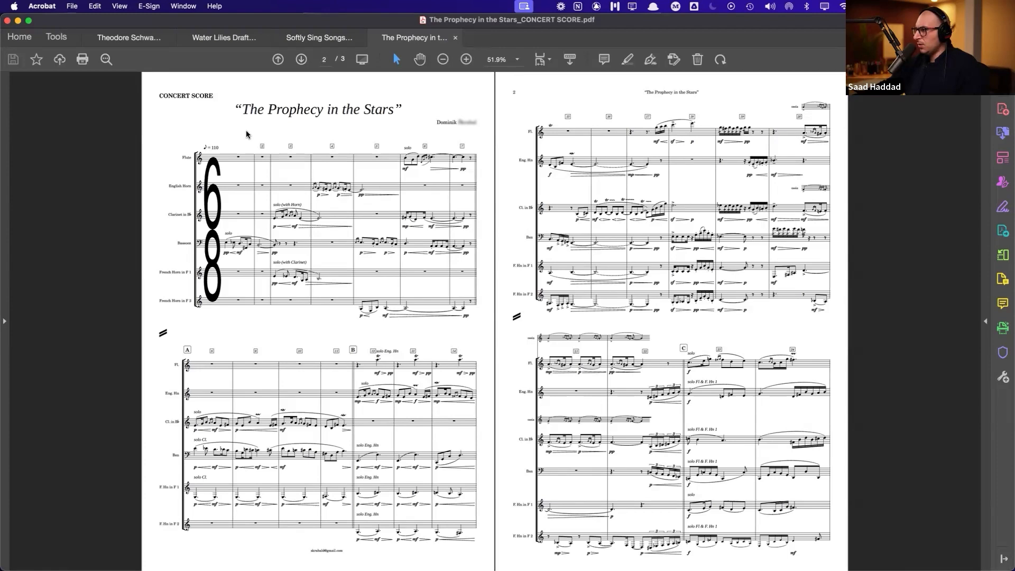
mouse_move(334, 137)
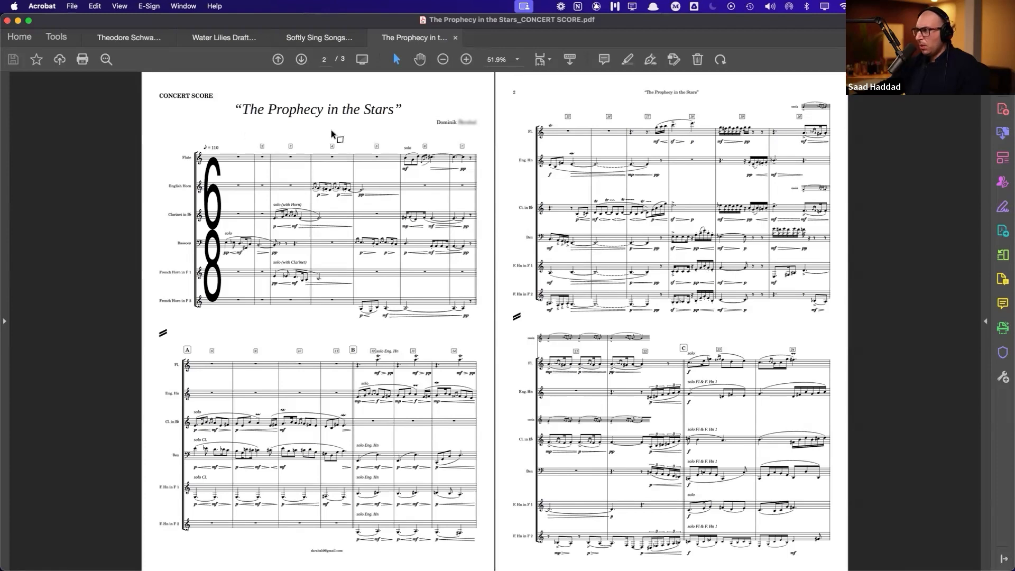
mouse_move(690, 150)
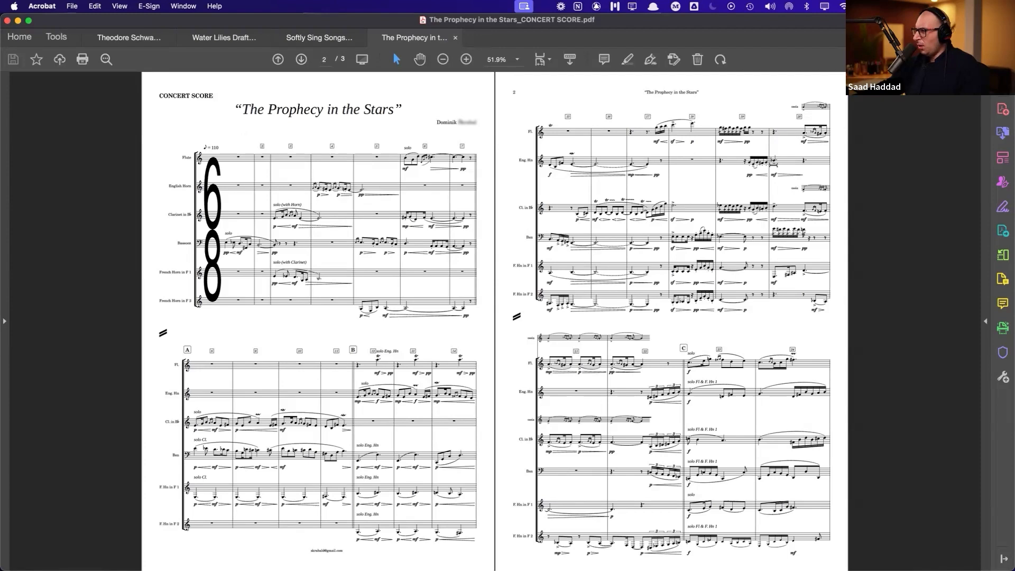
mouse_move(701, 262)
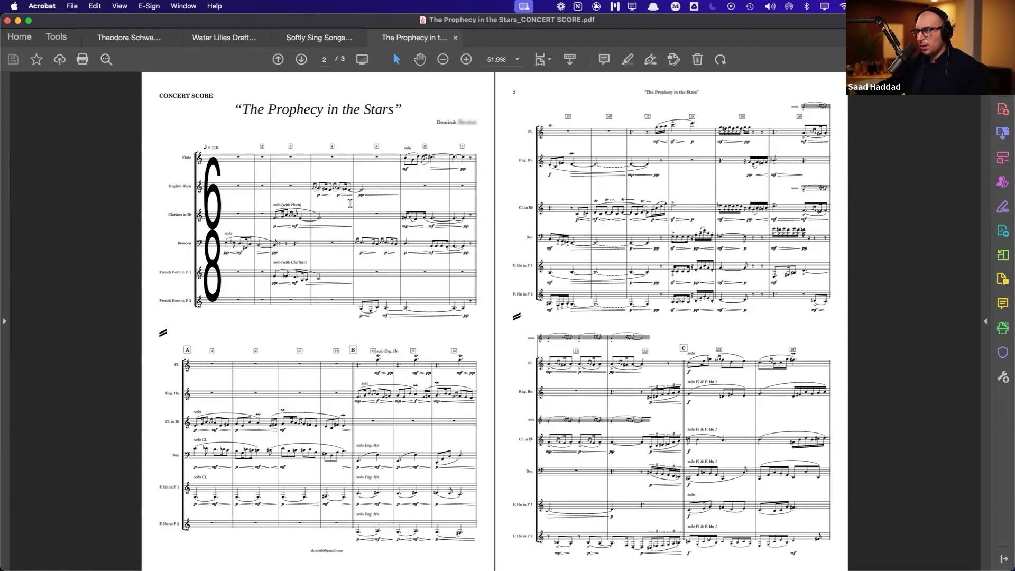
mouse_move(312, 245)
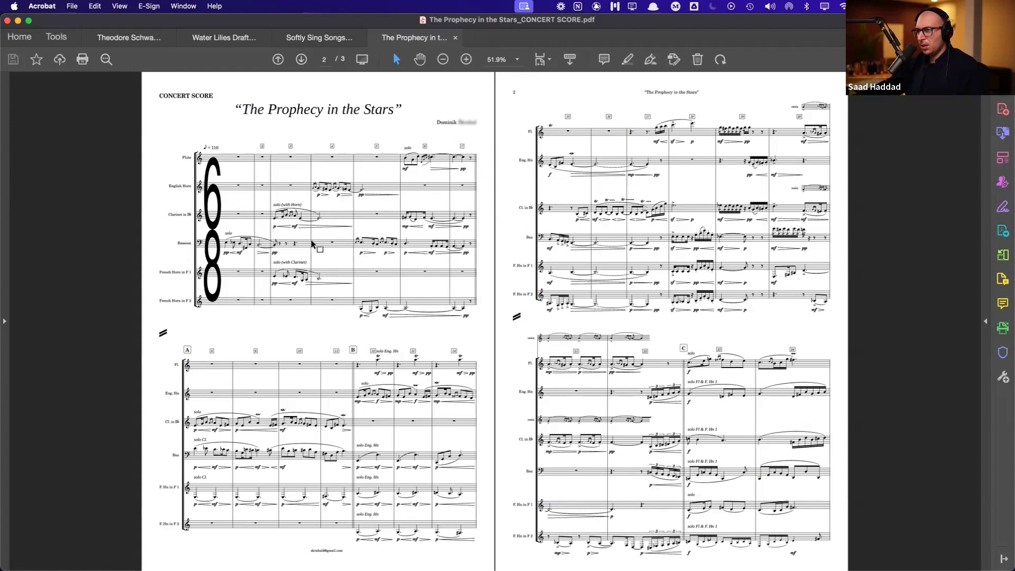
mouse_move(314, 246)
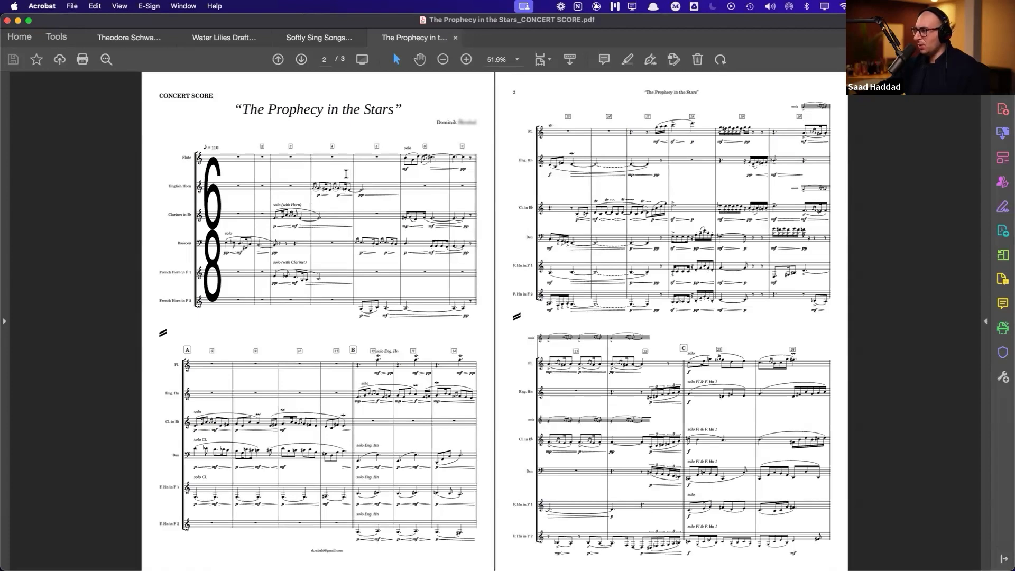
mouse_move(655, 139)
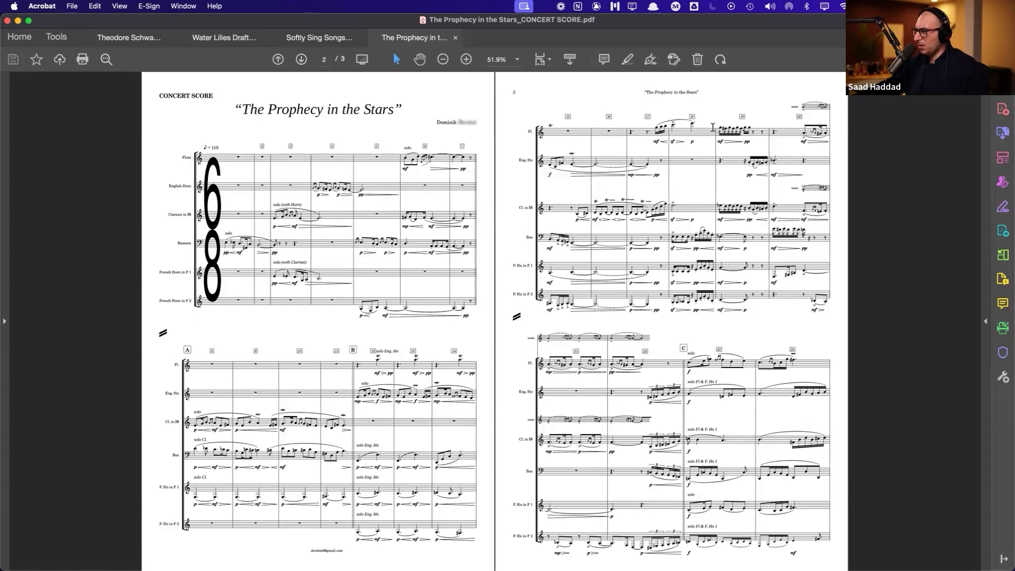
mouse_move(693, 369)
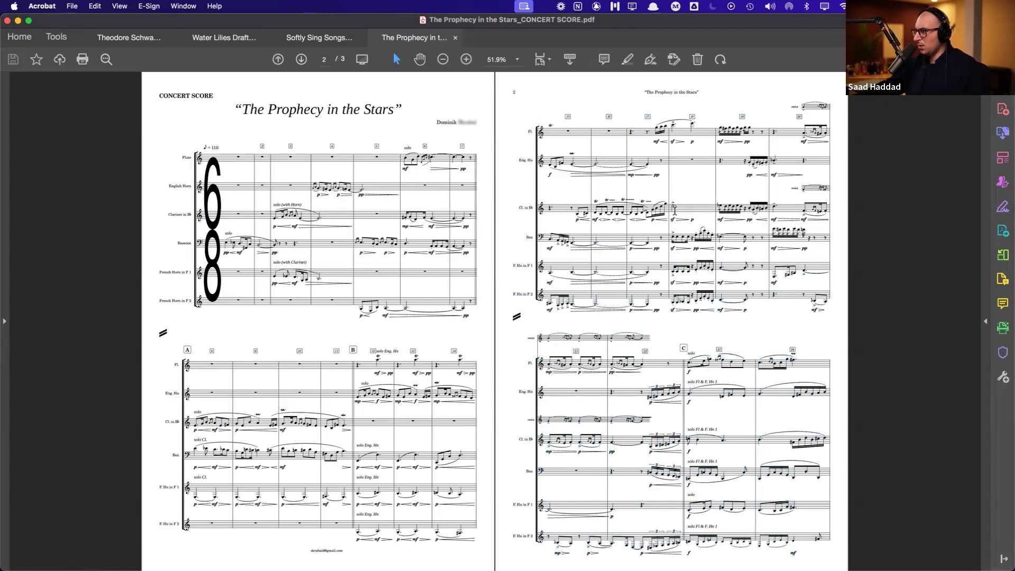
mouse_move(689, 201)
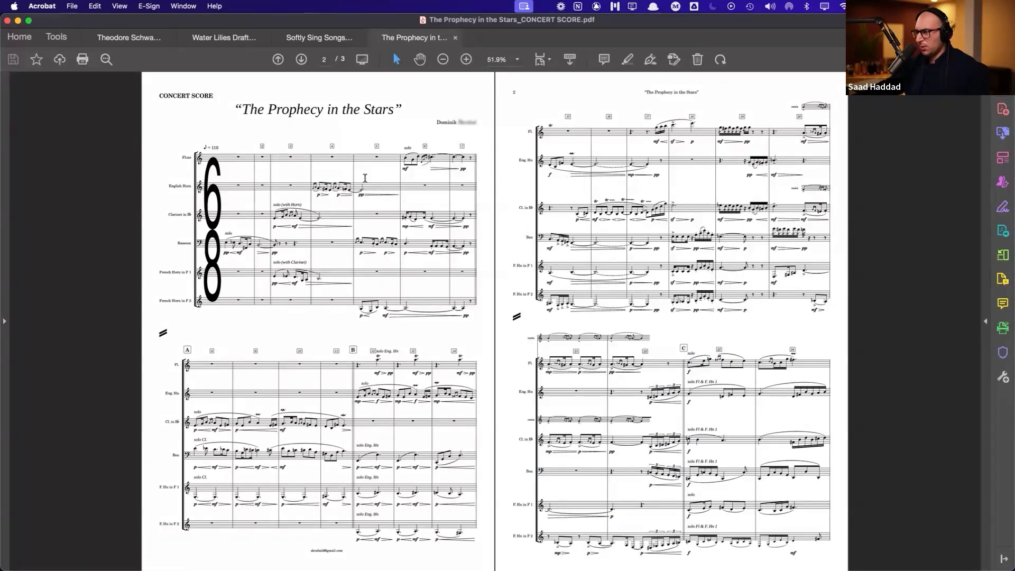
mouse_move(365, 371)
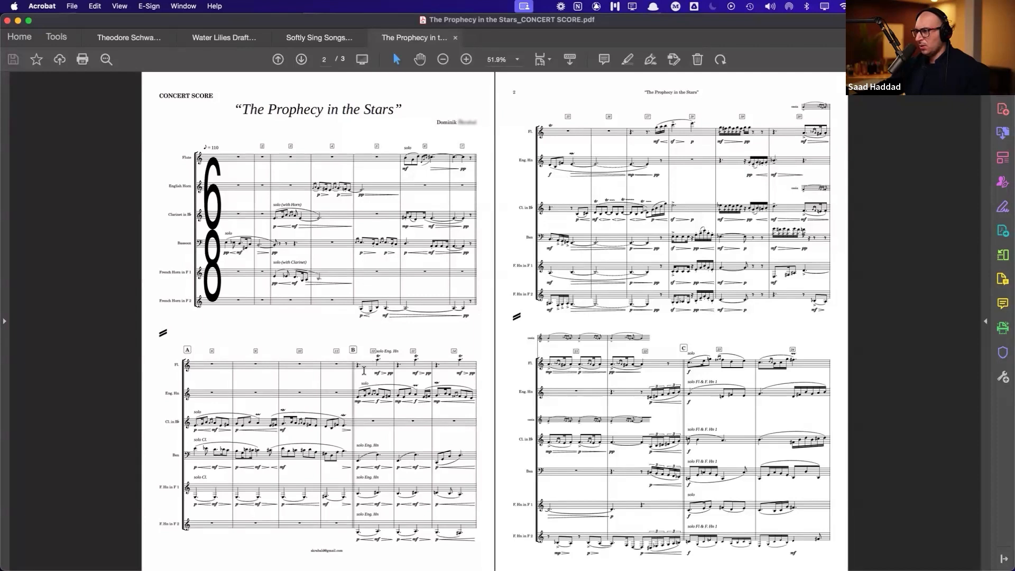
mouse_move(435, 354)
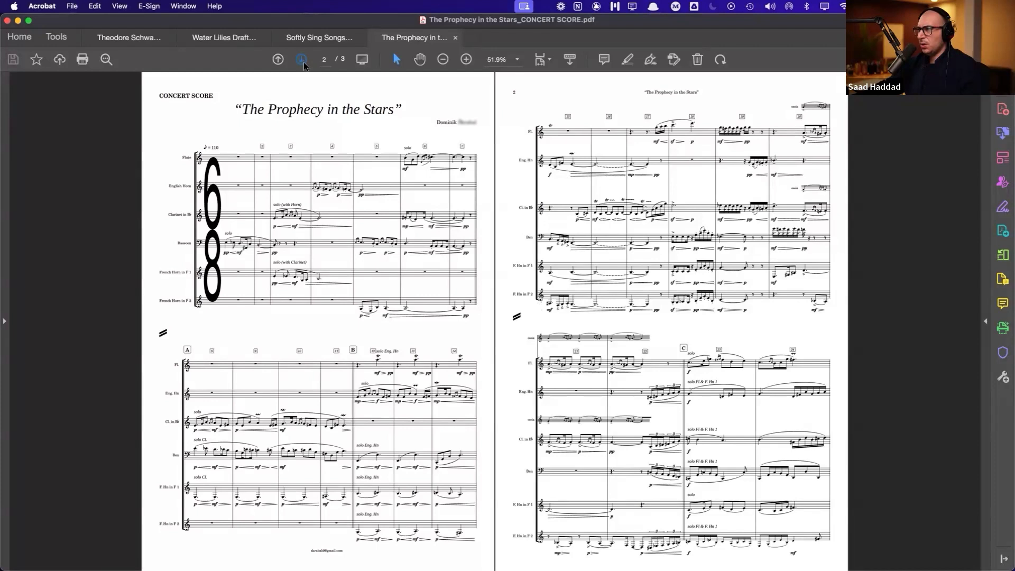
Advance to page 3, the closing page with the ritardando ending
left_click(301, 59)
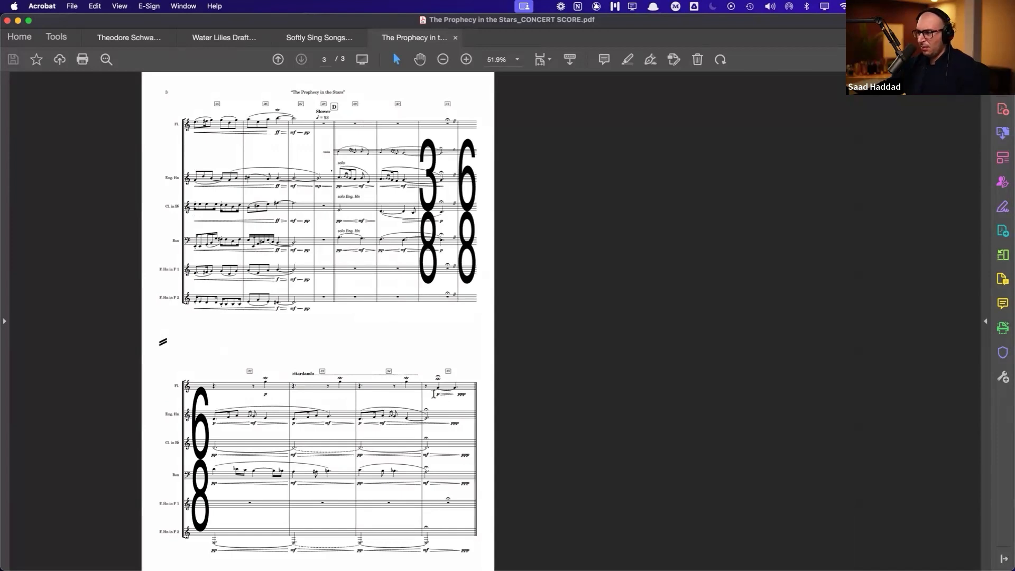
Go back to the opening pages 1–2 spread, with a brief return to page 3
left_click(278, 58)
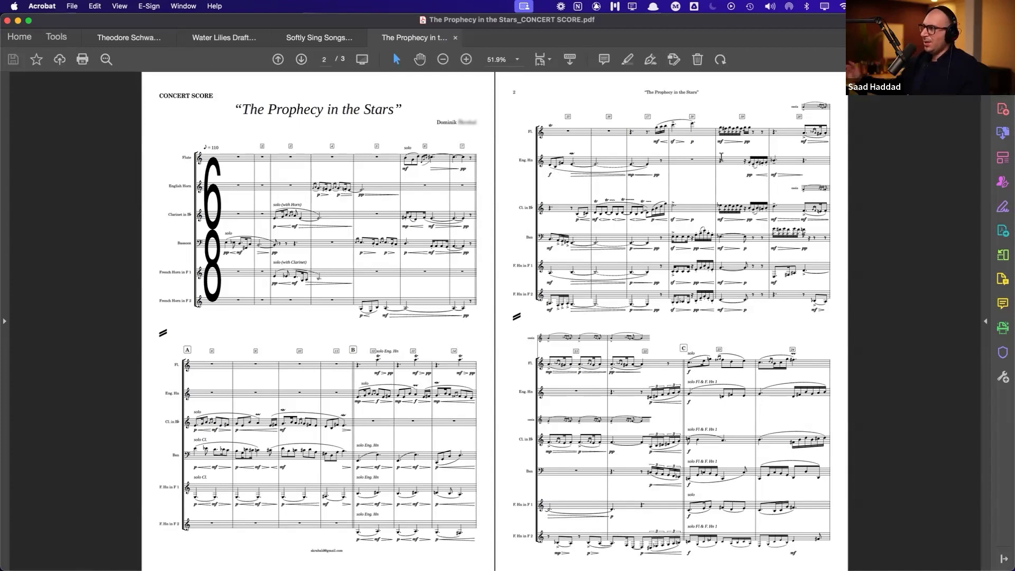
mouse_move(534, 138)
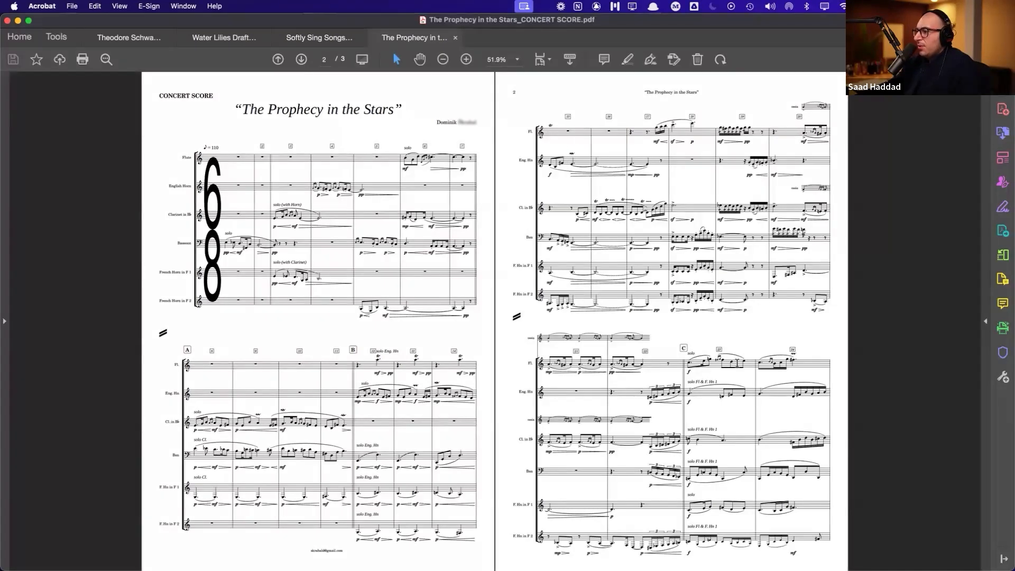
mouse_move(725, 363)
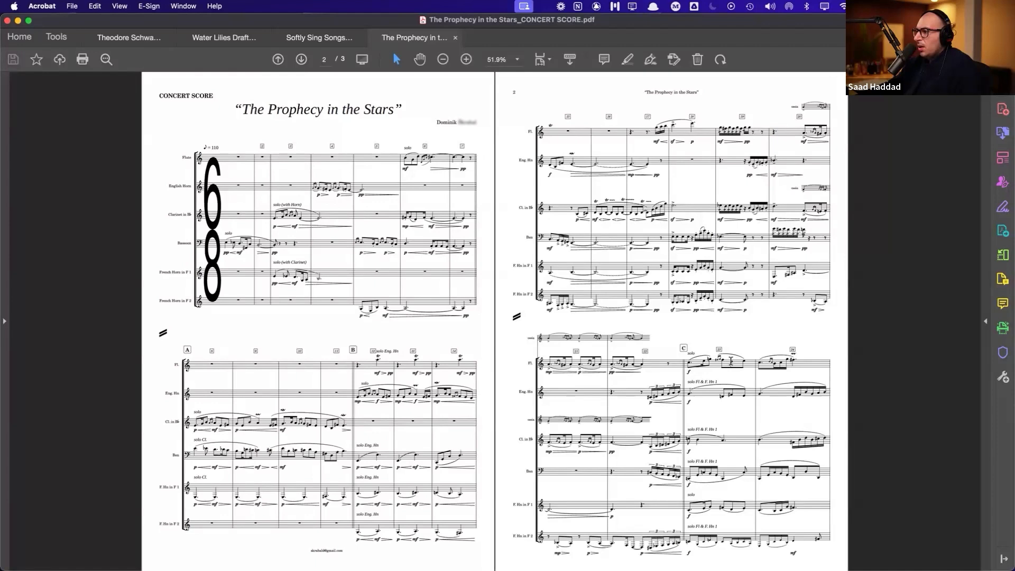
left_click(300, 59)
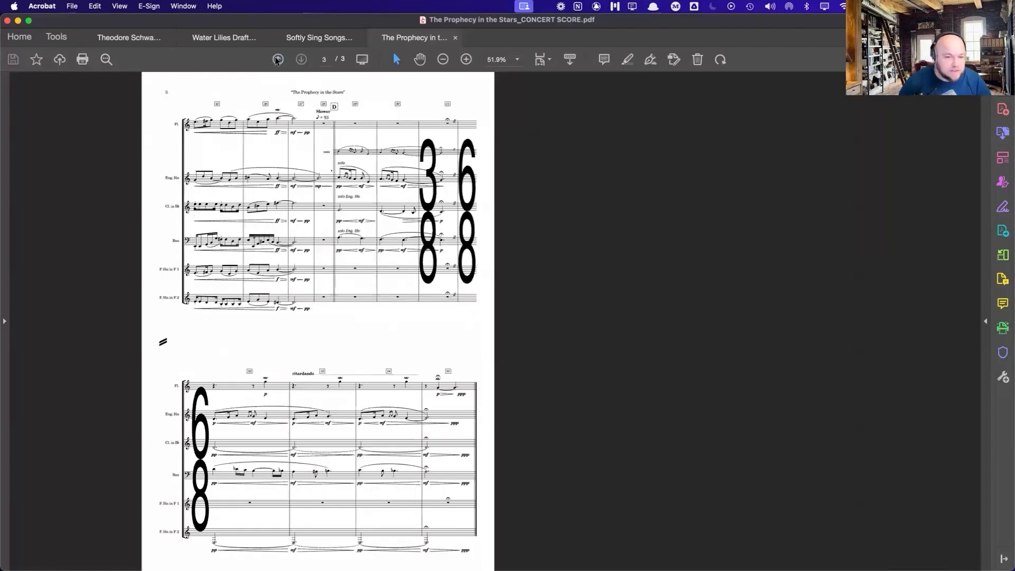
left_click(277, 59)
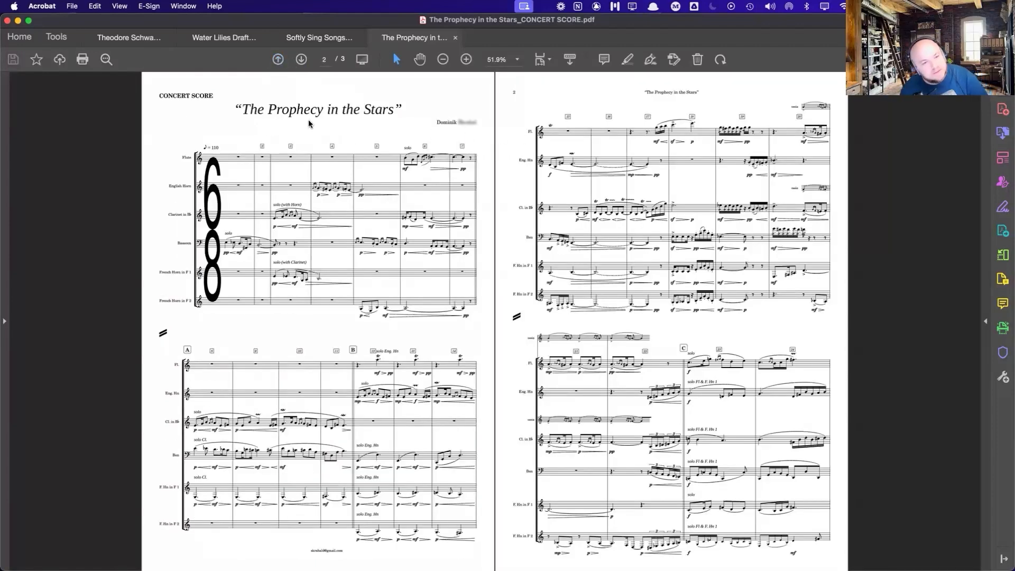